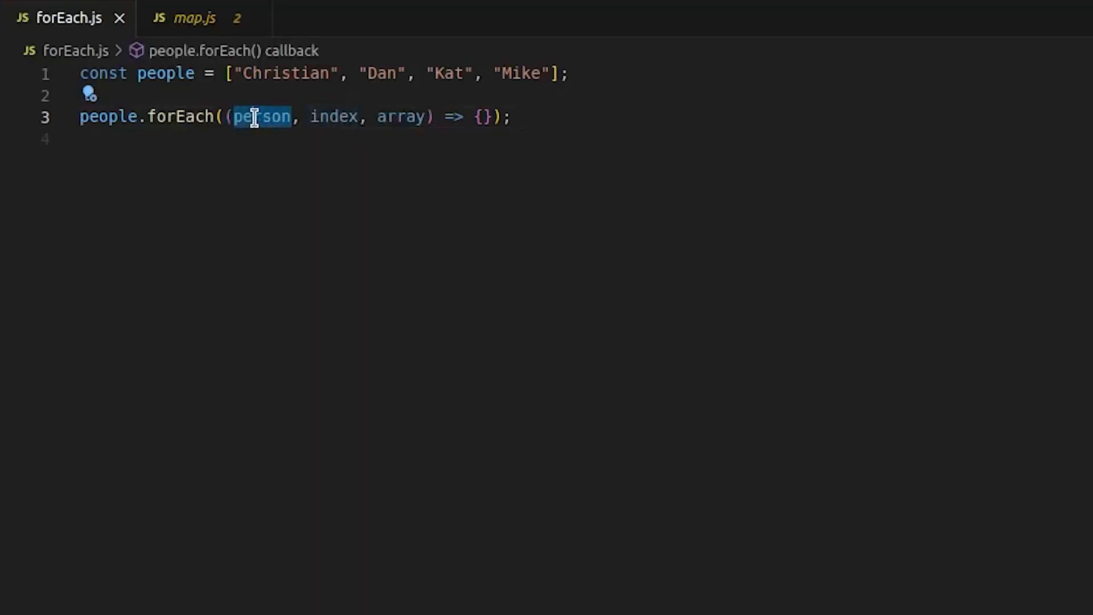
Step: Highlight the person callback parameter and the filter().map() returnValue expression in forEach.js
{"action": "double_click", "coordinate": [401, 117]}
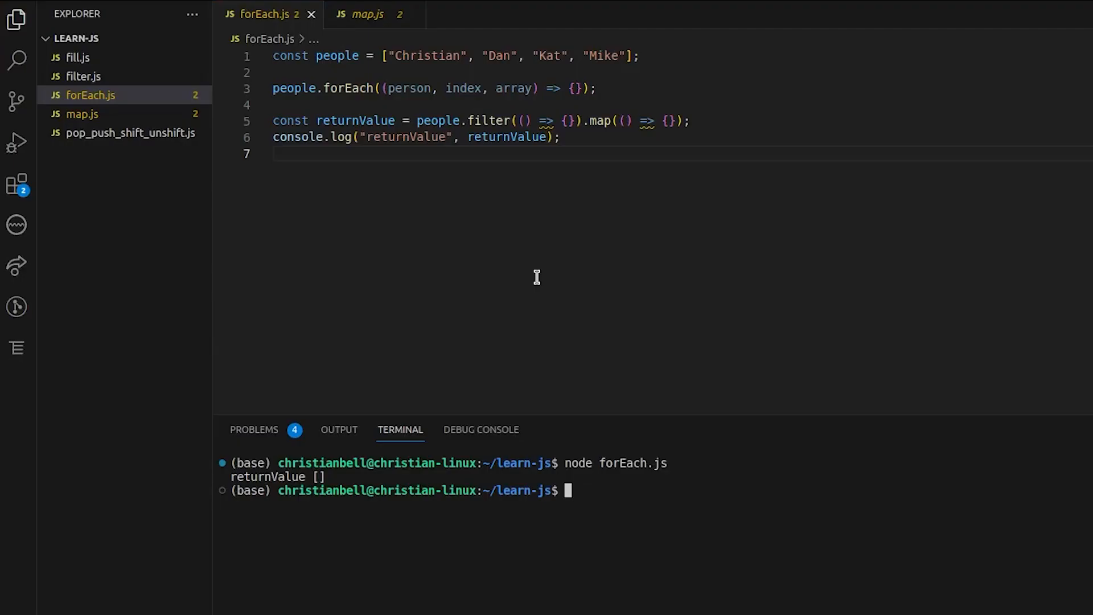
{"action": "double_click", "coordinate": [601, 121]}
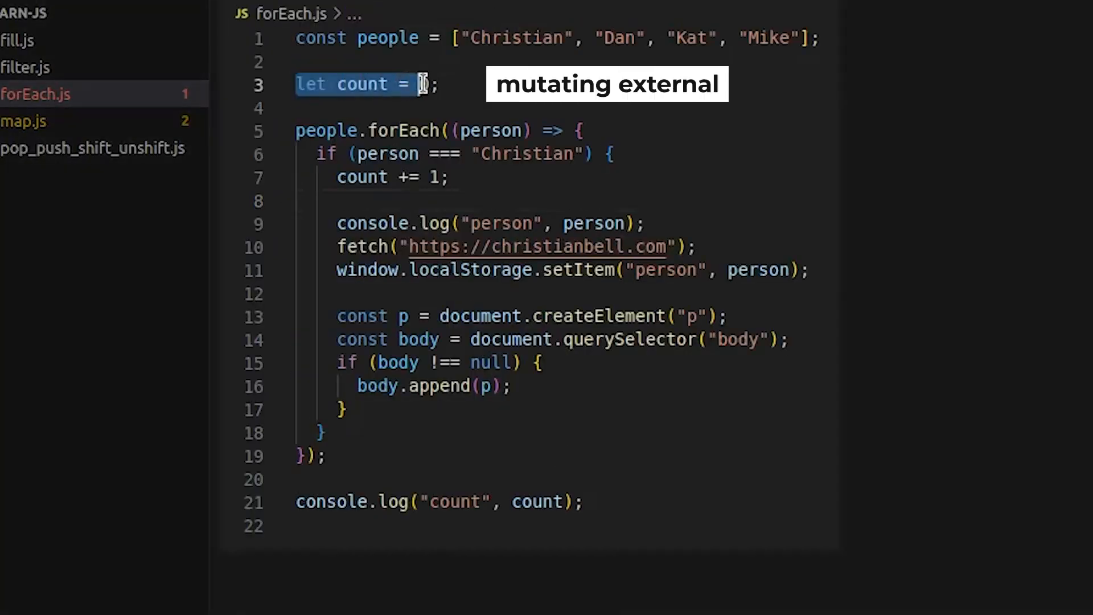
Step: Initialise let count = 0 before the side-effect forEach callback
{"action": "type", "text": "0"}
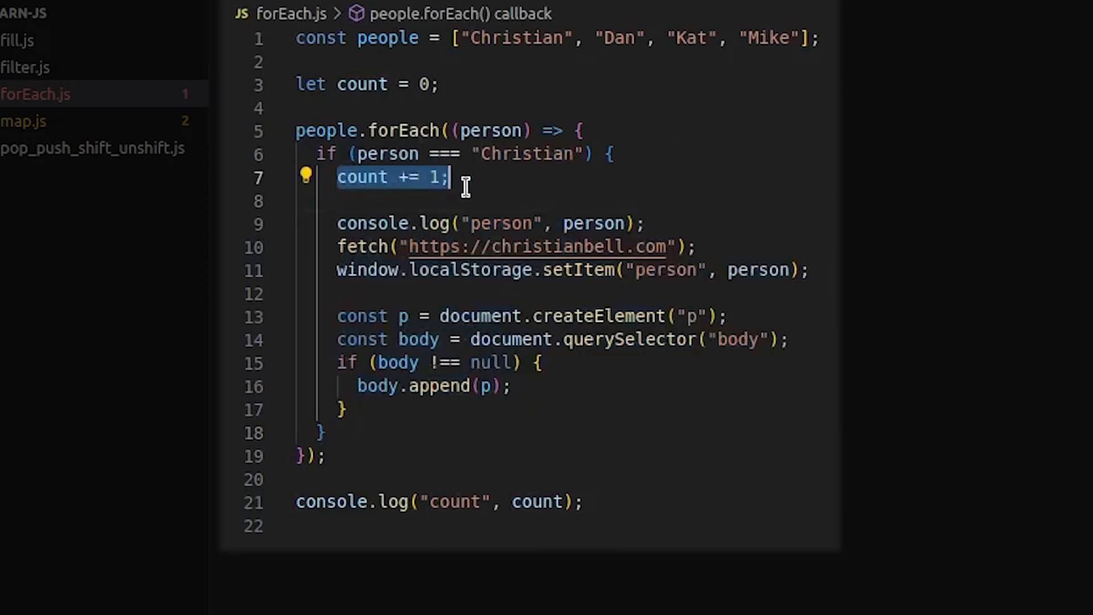
{"action": "left_click", "coordinate": [812, 270]}
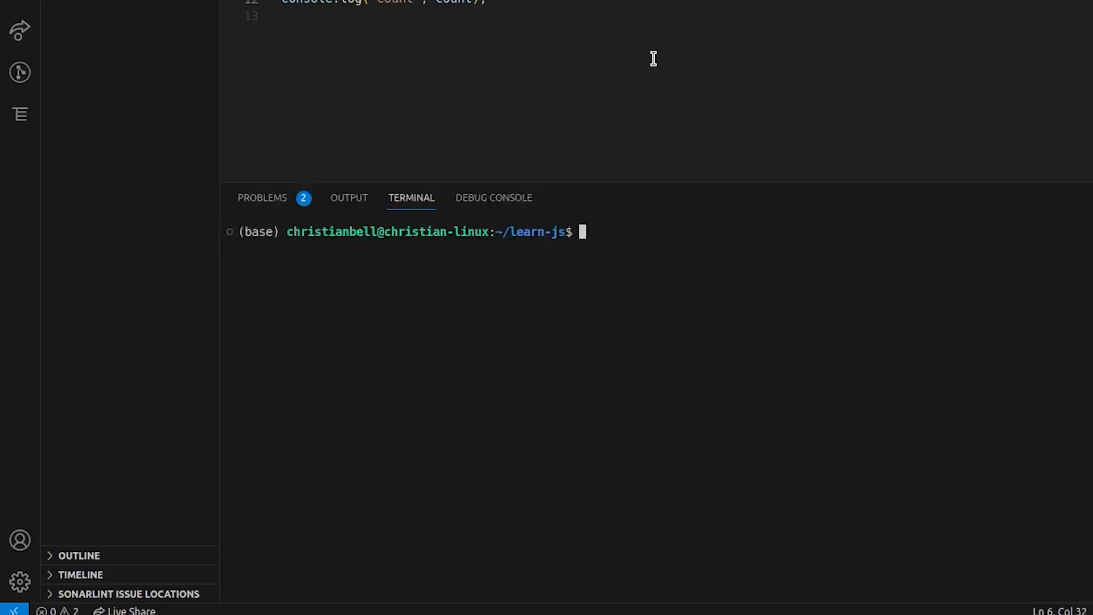
Step: Run node forEach.js in the terminal to print each person and the final count
{"action": "type", "text": "node forEach.js"}
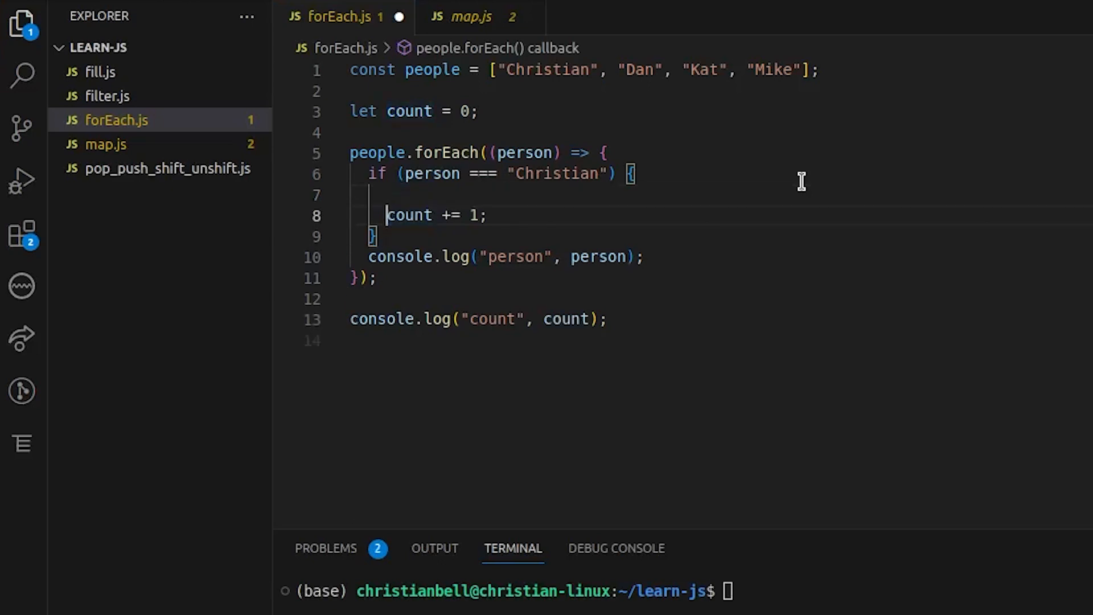
Step: Add break inside the Christian check, read its ts(1107) function-boundary error, and run node forEach.js
{"action": "type", "text": "break"}
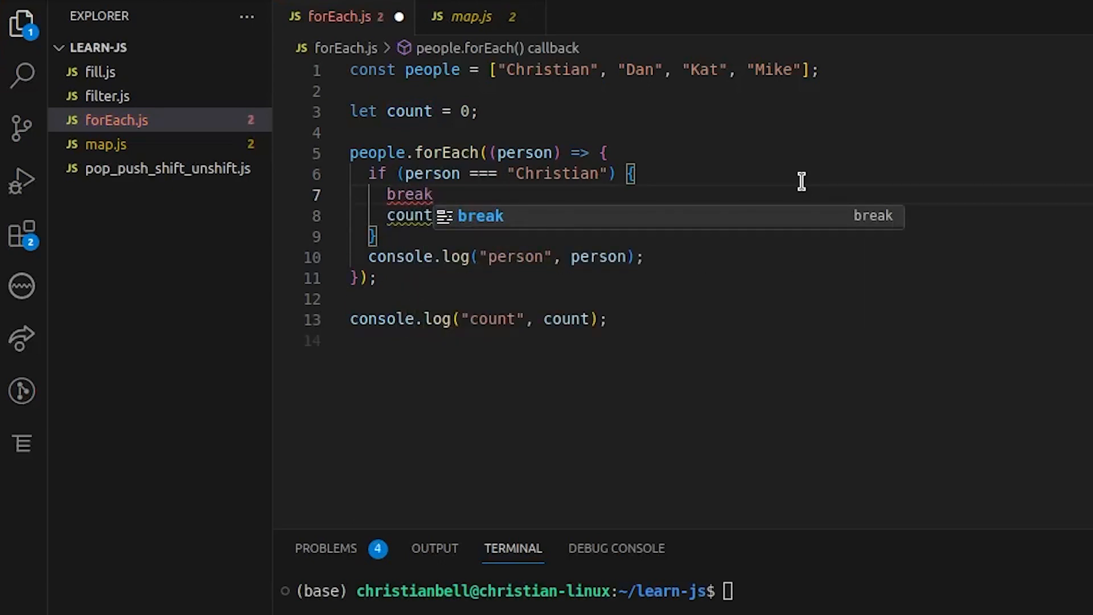
{"action": "mouse_move", "coordinate": [409, 194]}
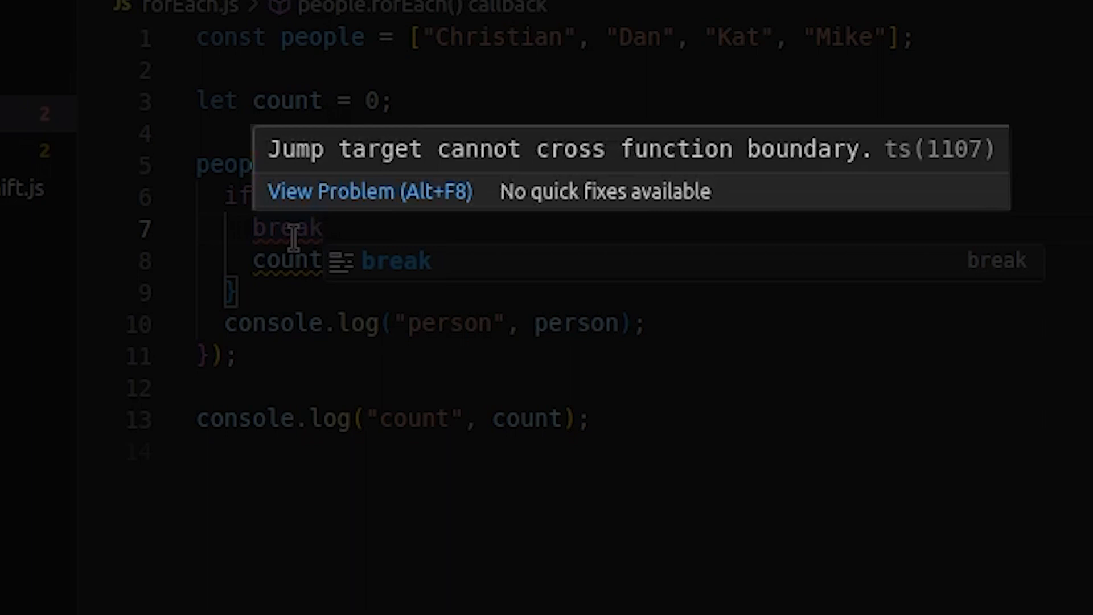
{"action": "left_click", "coordinate": [322, 227]}
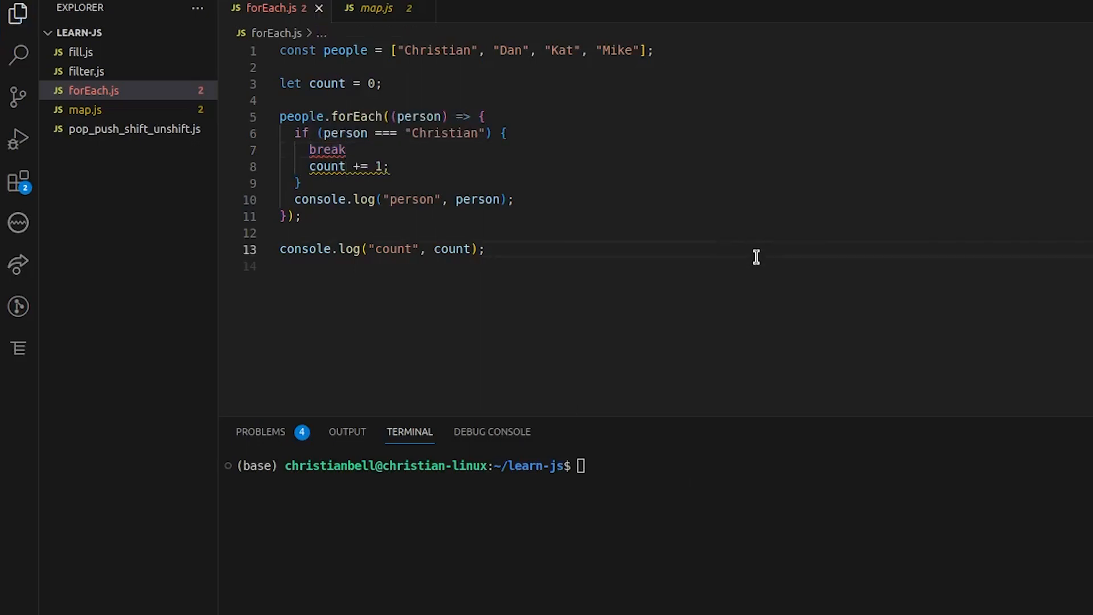
{"action": "type", "text": "node forEach.js"}
{"action": "left_click", "coordinate": [685, 149]}
{"action": "type", "text": "throw"}
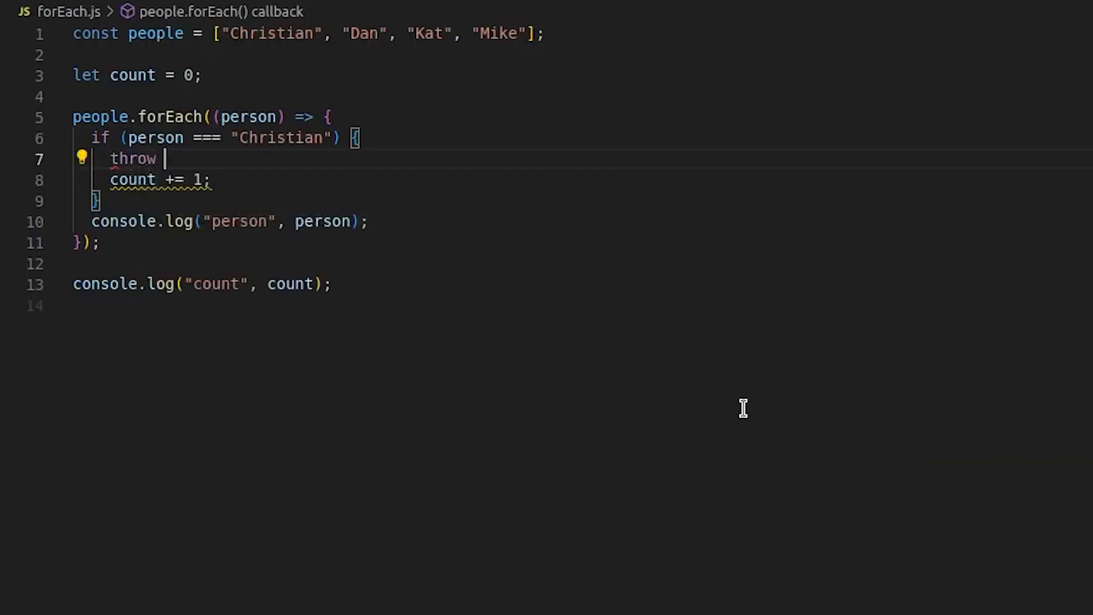
Step: Throw new Error('end iteration early') in the Christian check and run forEach.js, which halts with that error
{"action": "type", "text": "new Error()"}
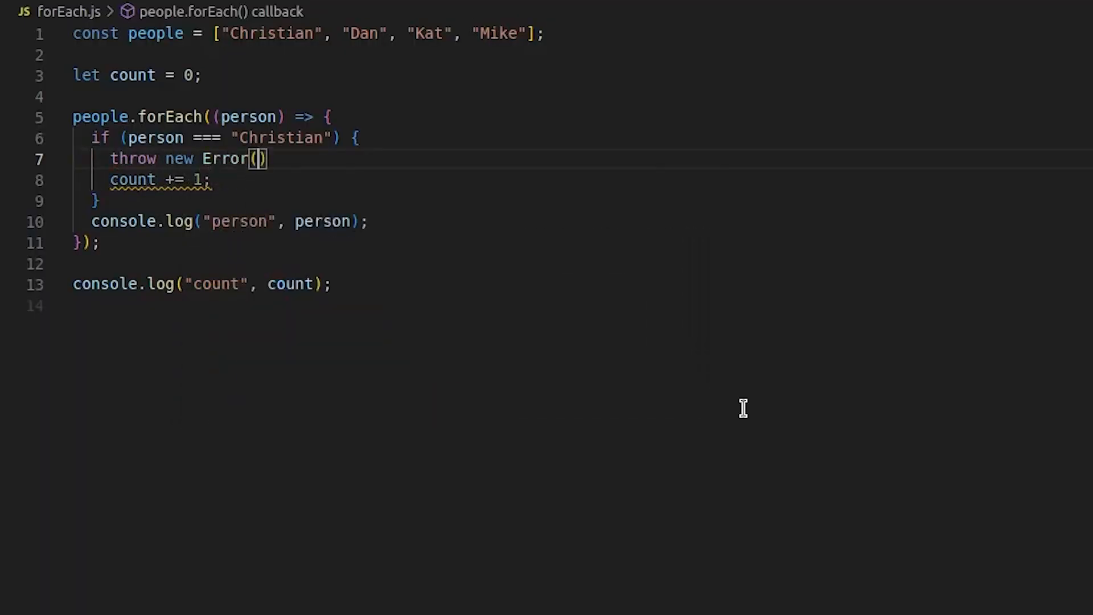
{"action": "type", "text": "'end it'"}
{"action": "type", "text": "node forEach.js"}
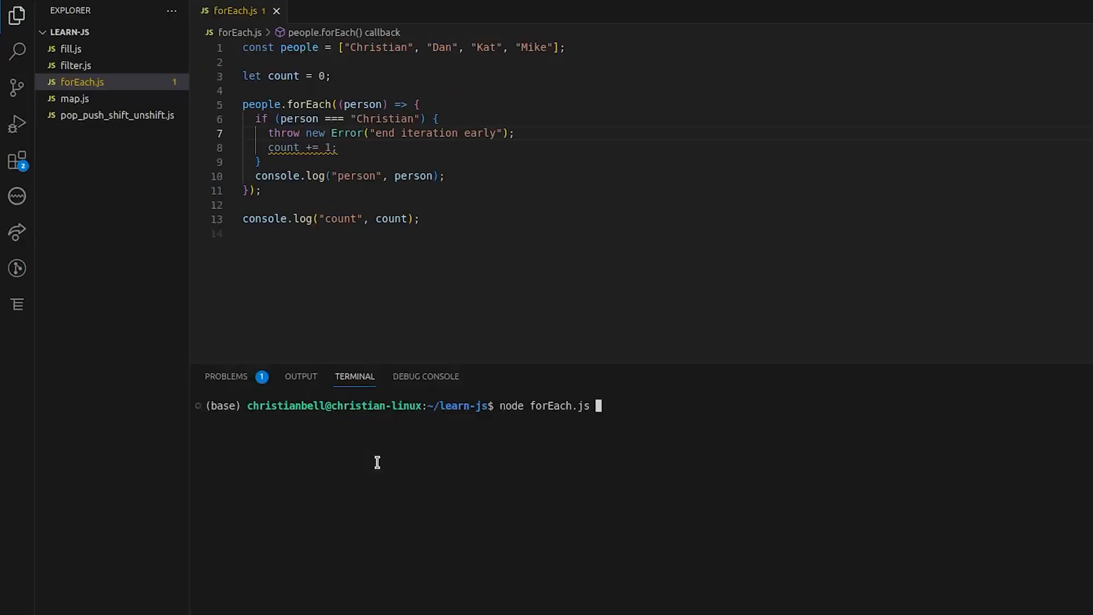
{"action": "key", "text": "Enter"}
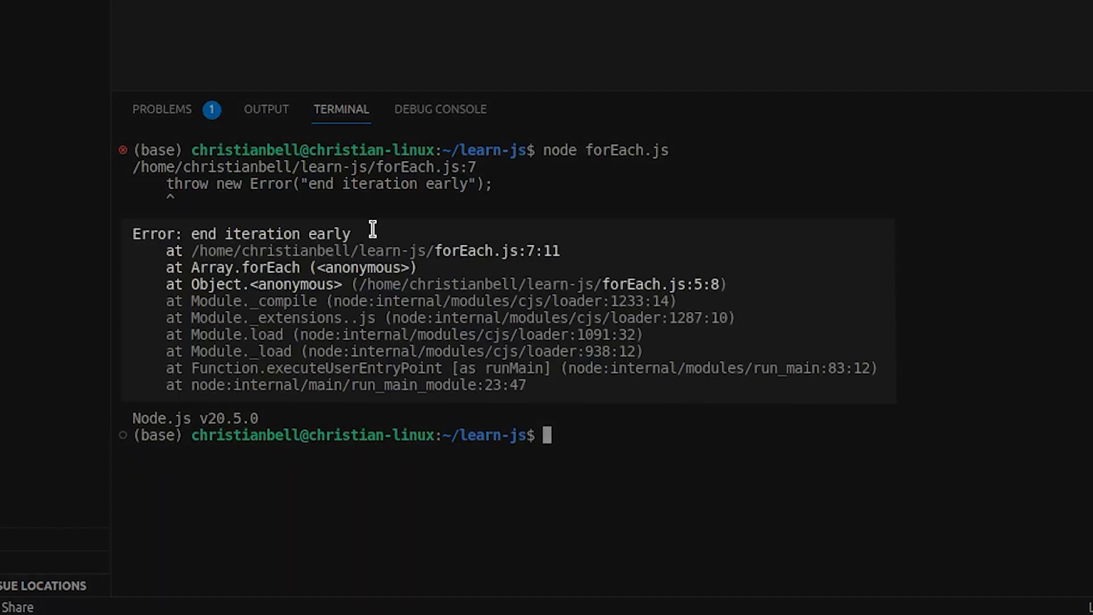